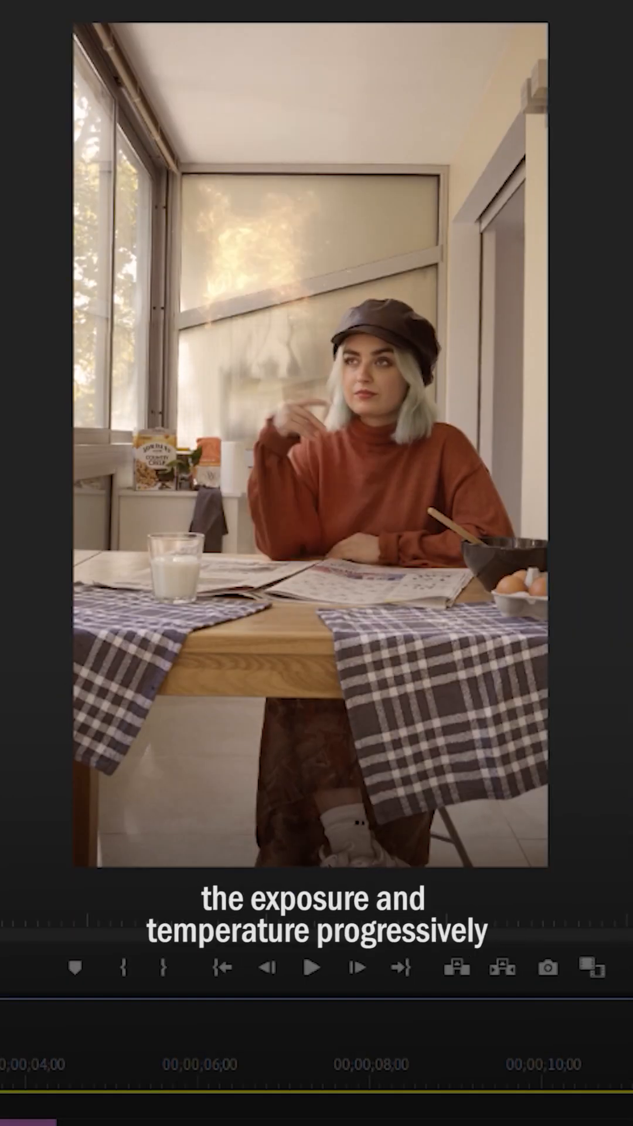
- Play back the breakfast-table sequence to preview the light effect shifting over time
left_click(312, 968)
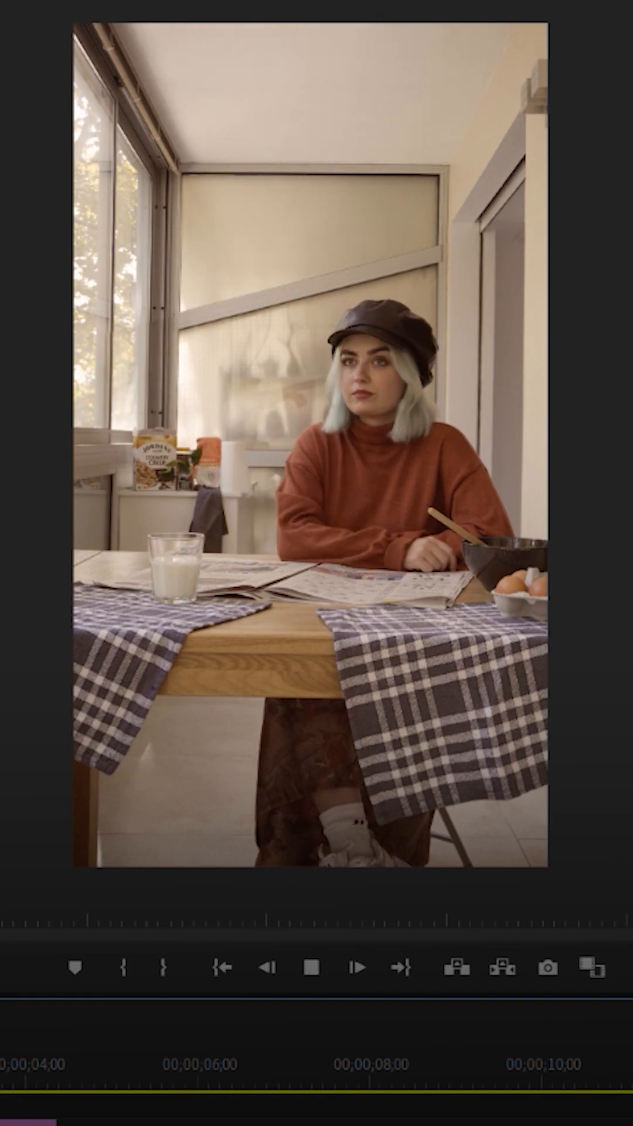